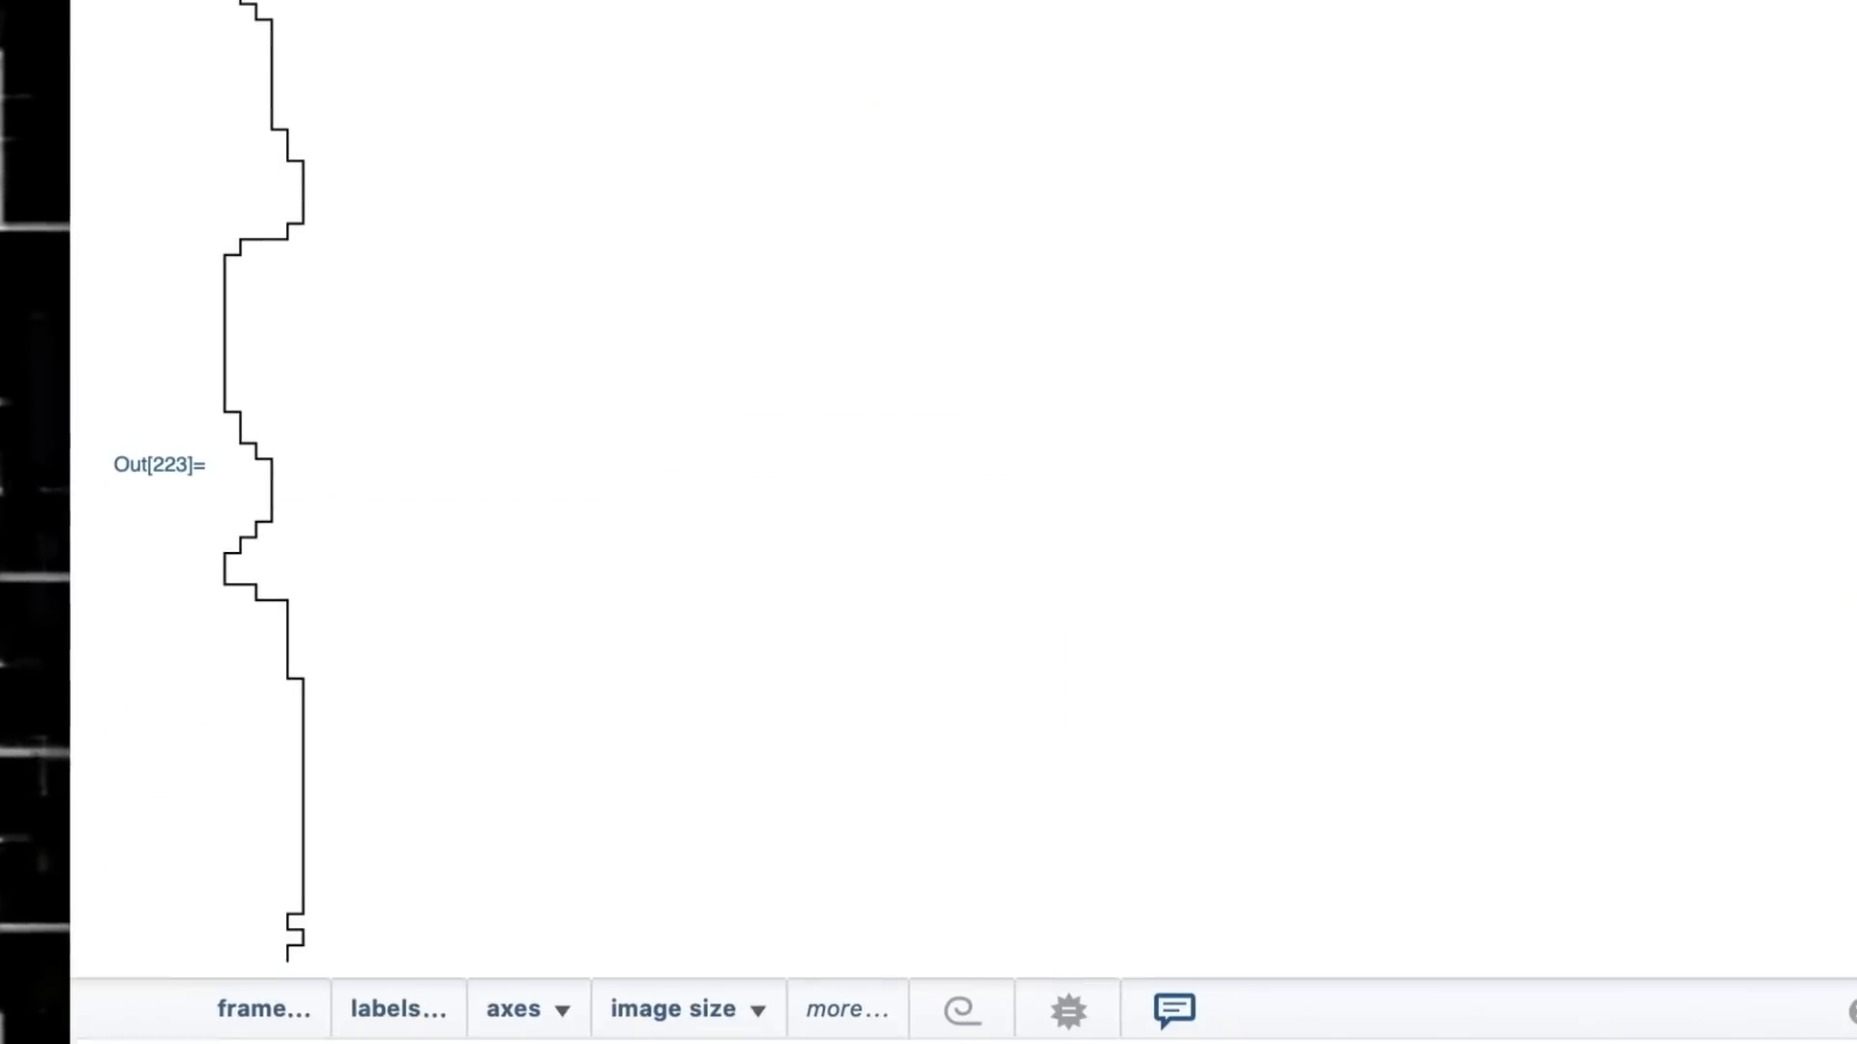
scroll(down, 3)
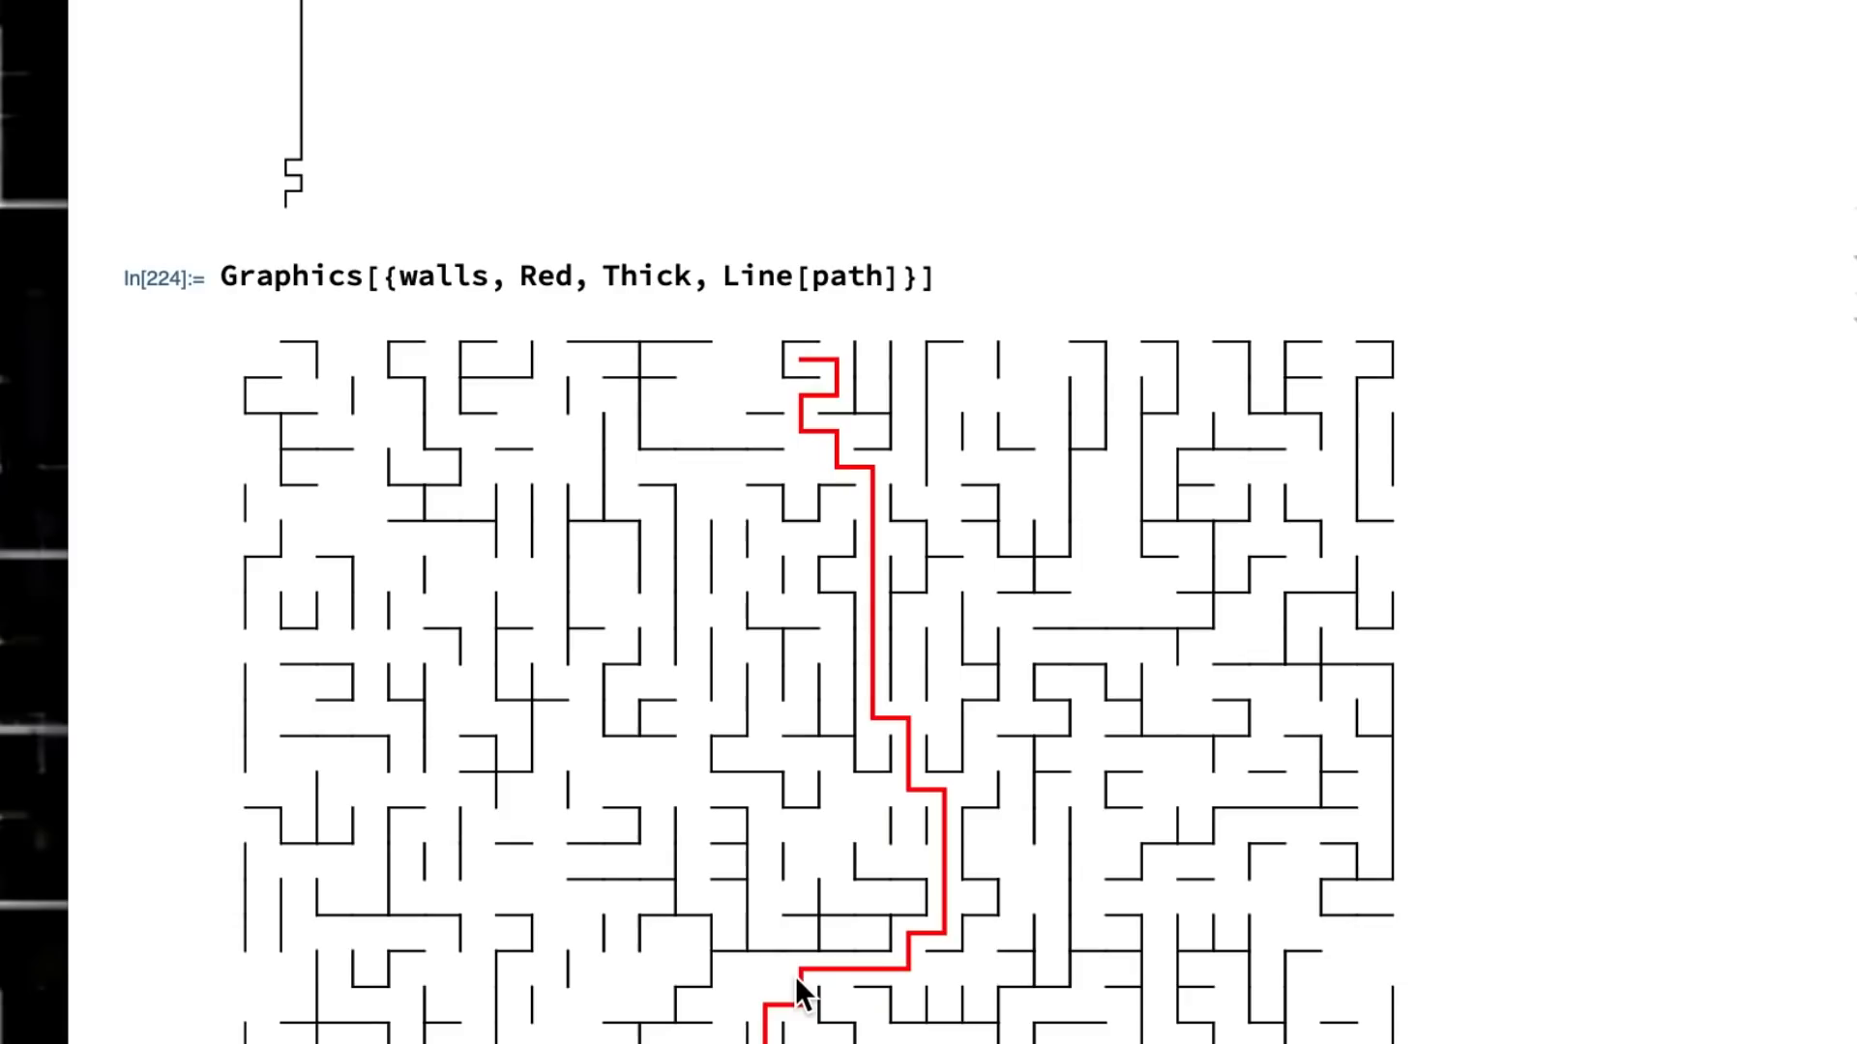
scroll(down, 3)
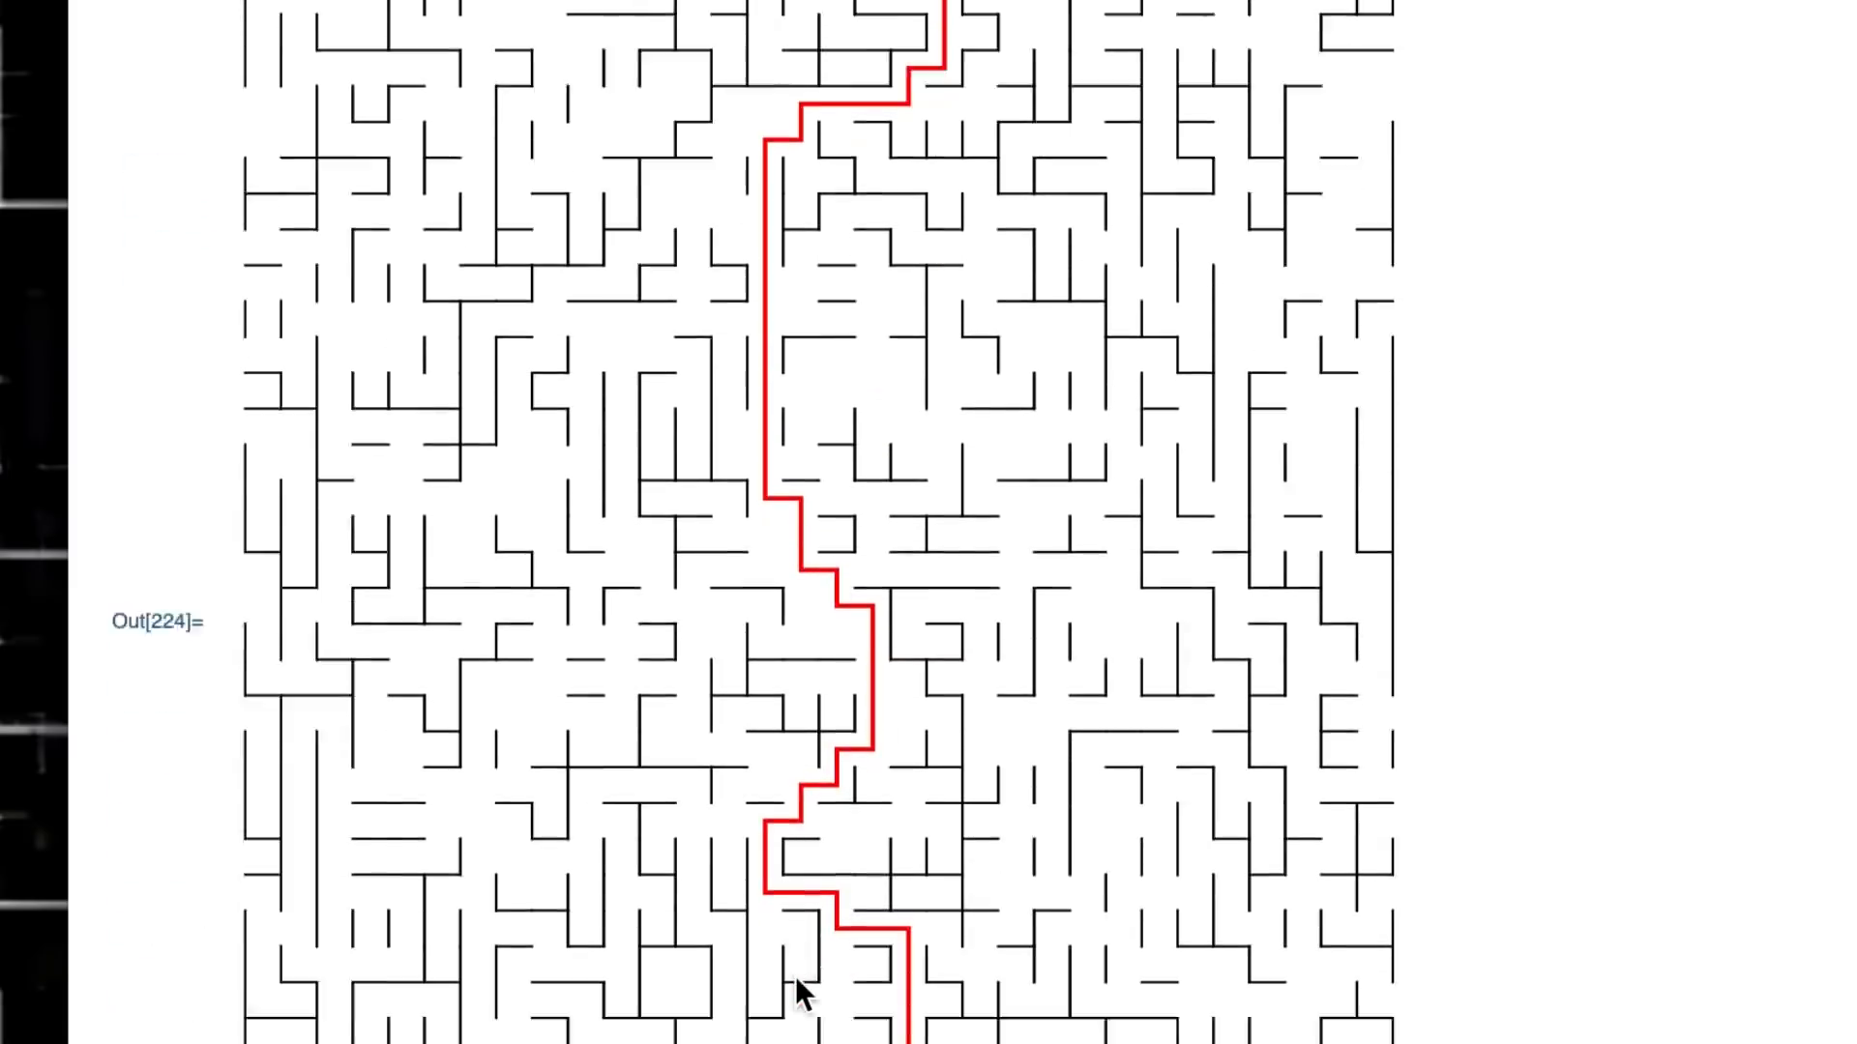
scroll(down, 3)
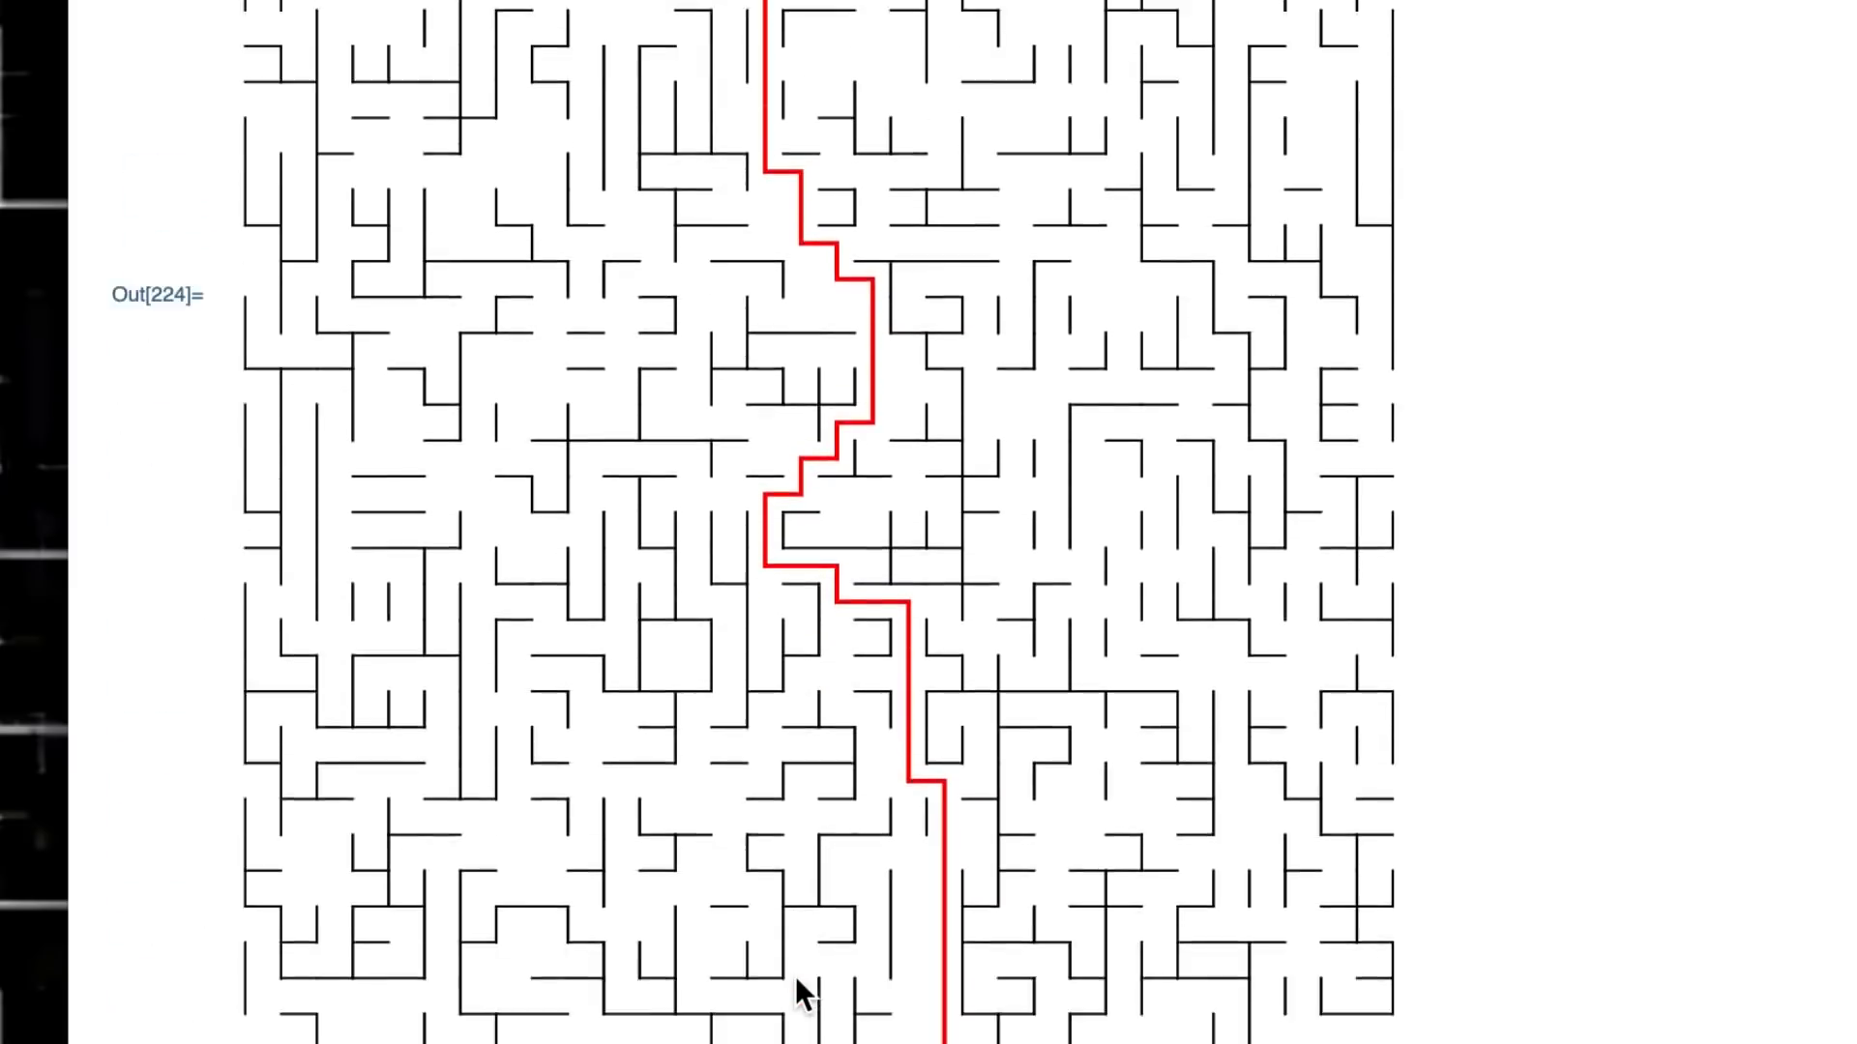